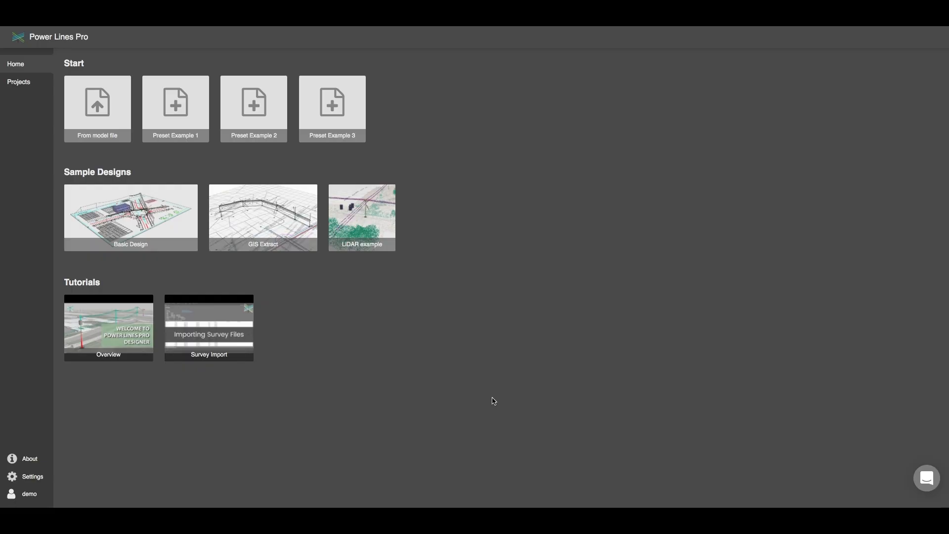
mouse_move(485, 381)
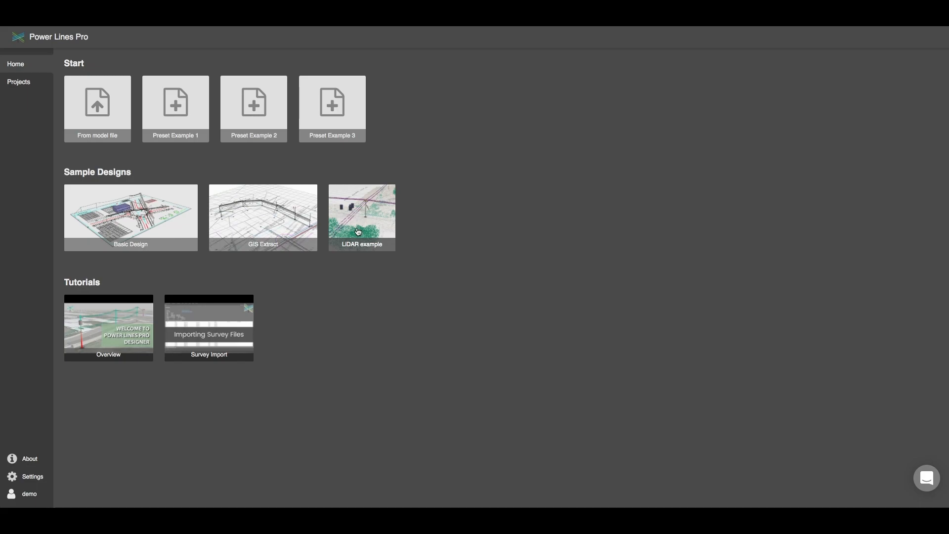
Step: Create a new design from the LIDAR example sample, keeping the default design name
left_click(361, 218)
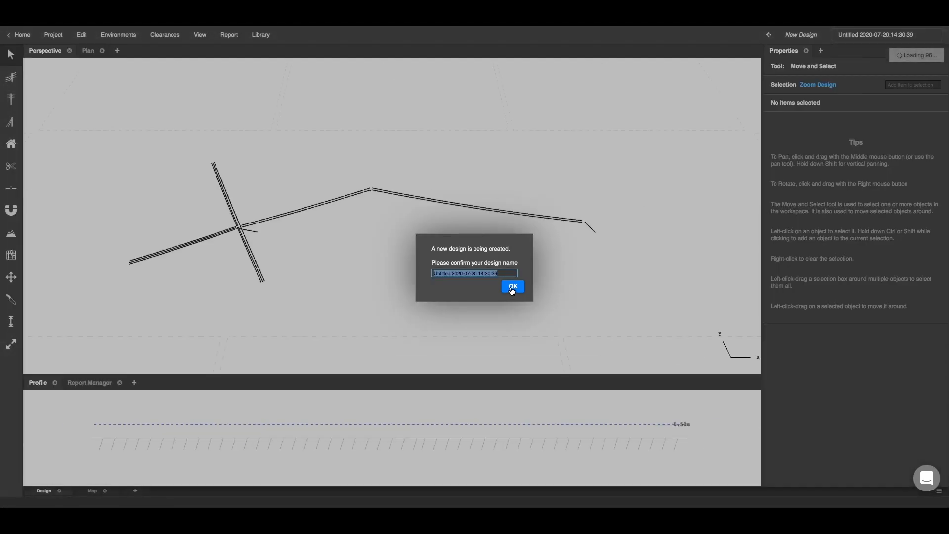
left_click(512, 286)
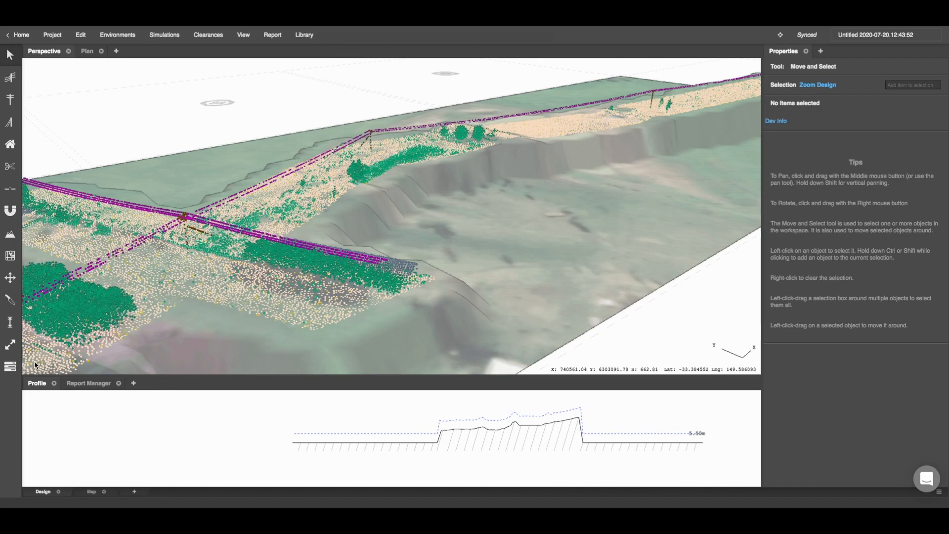
Step: Turn off viewing of the Vegetation and Building datasets in Dataset Configuration
left_click(10, 255)
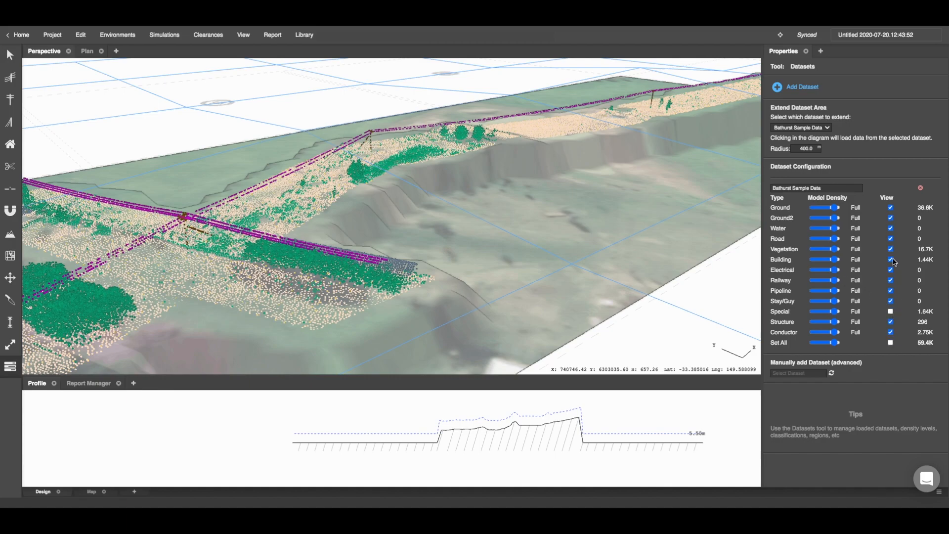
left_click(890, 259)
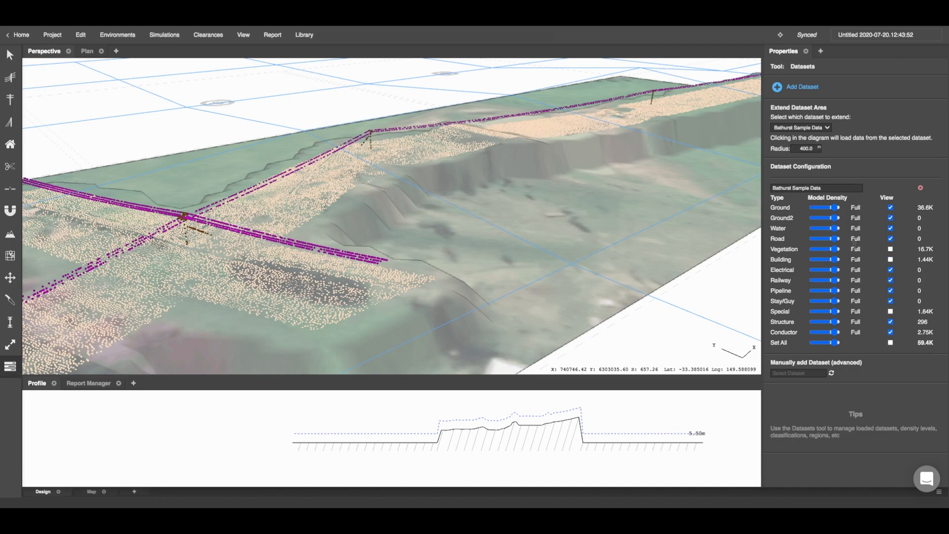
left_click(10, 55)
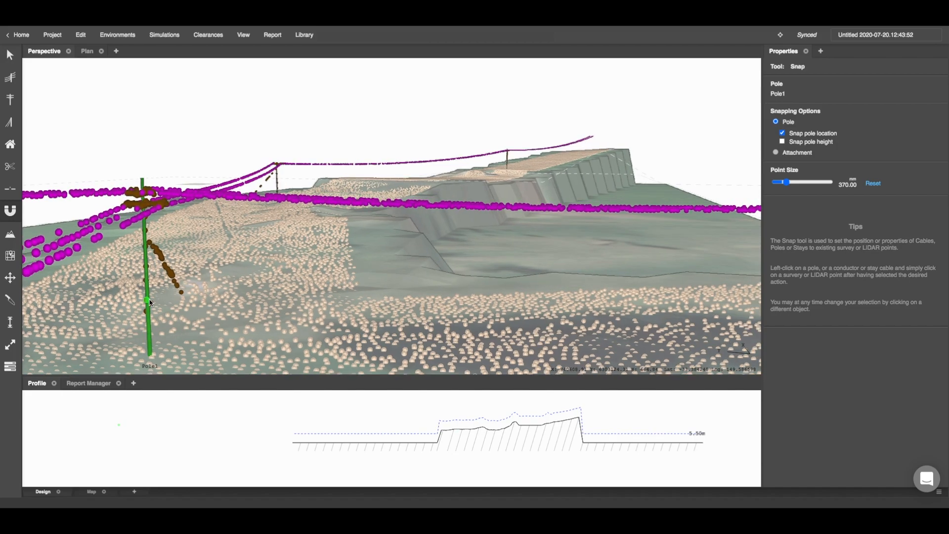
Step: Use the pole tool to place Pole2 and Pole3 on the LiDAR structure points
left_click(10, 75)
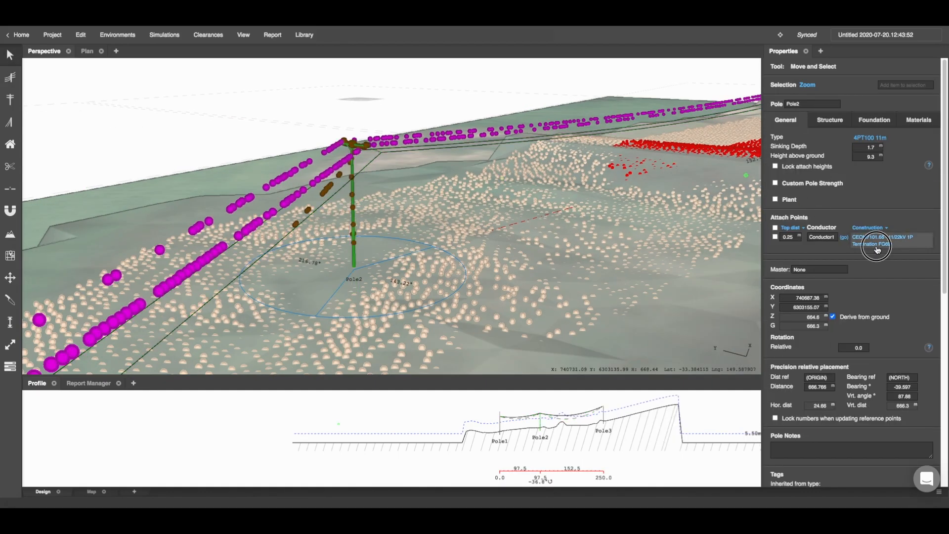
left_click(872, 237)
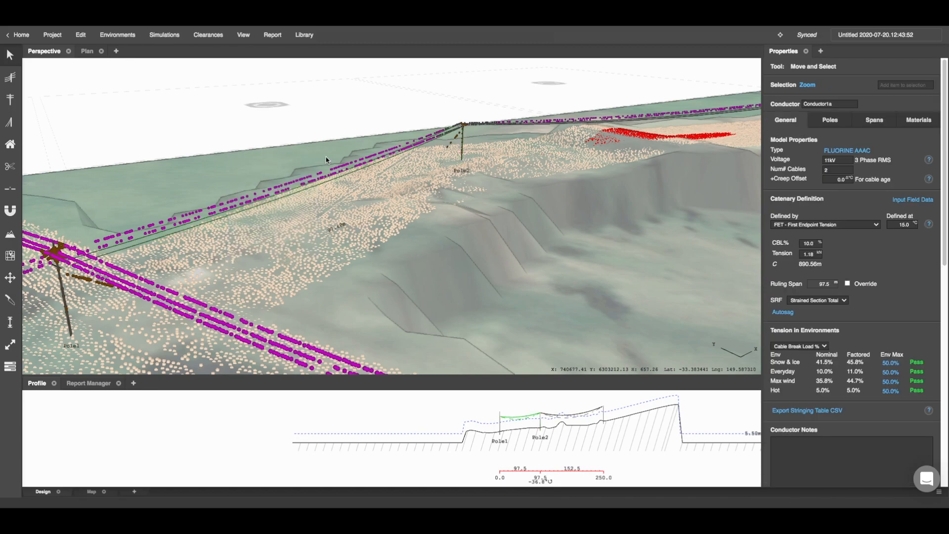
Step: Select Pole3, then pick the Pole3–Pole2 11kV cable with the Snap tool
left_click(81, 35)
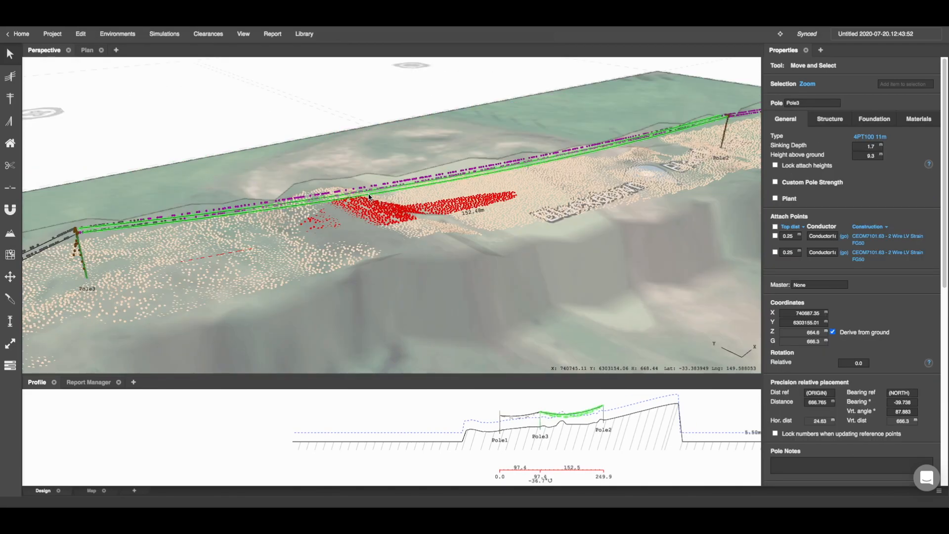
left_click(10, 210)
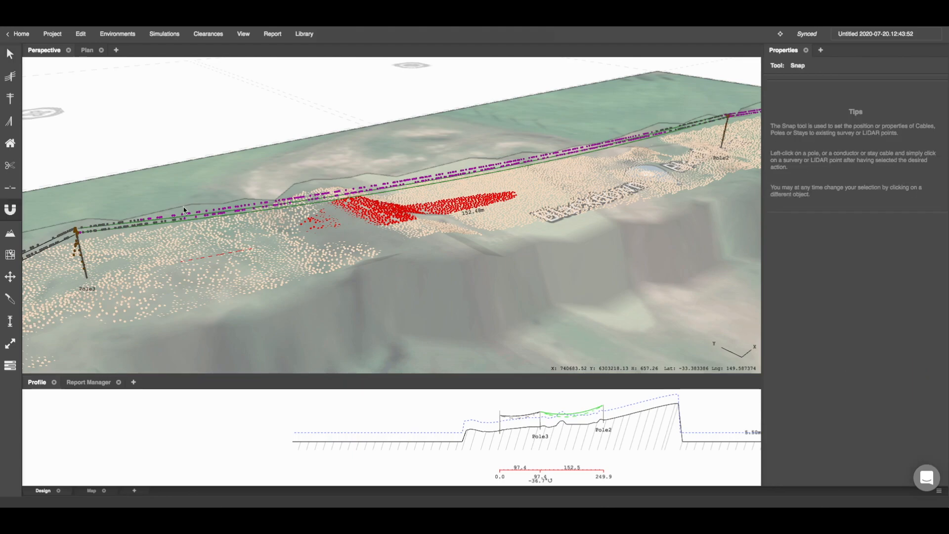
left_click(423, 197)
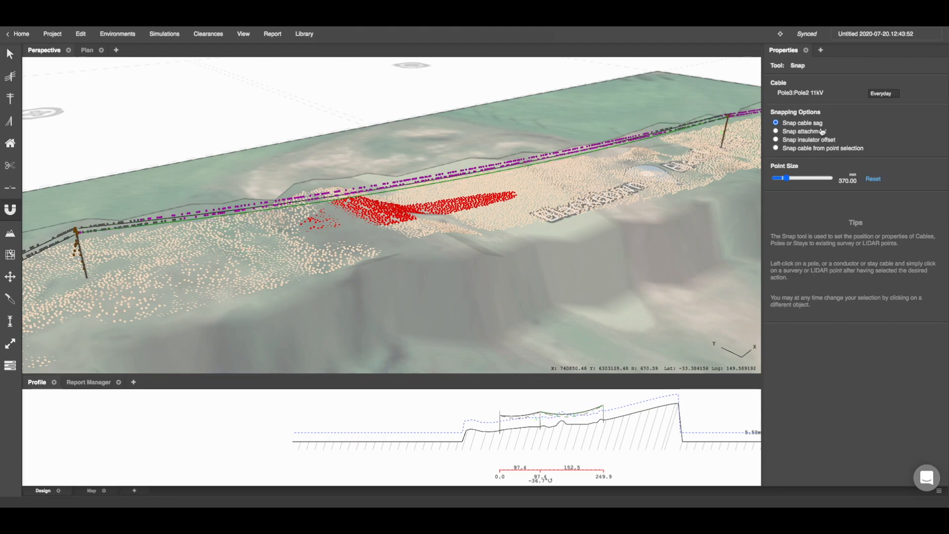